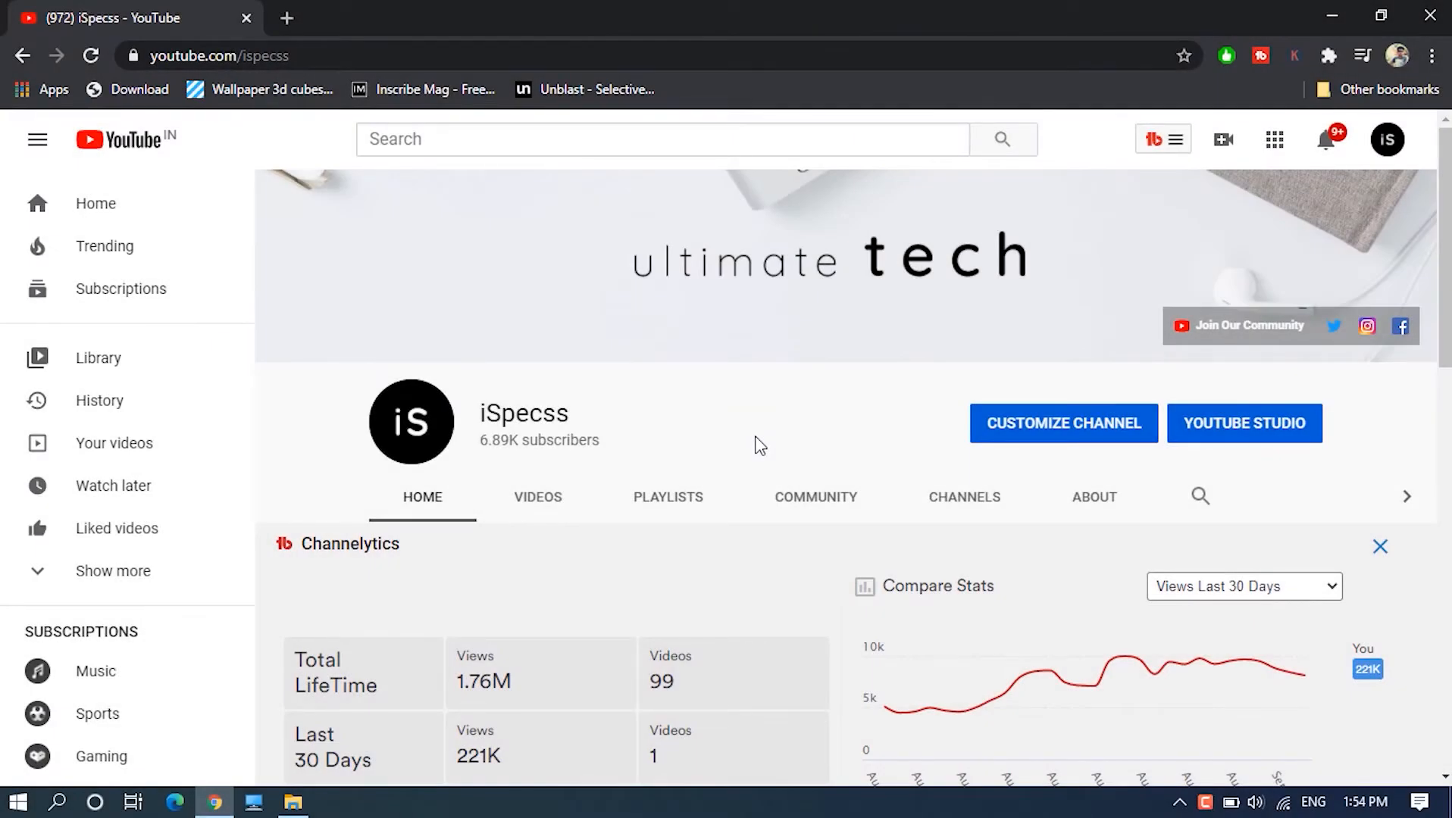
Step: Launch the screen-snipping overlay over the iSpecss channel page with Win+Shift+S
key("Win+Shift+S")
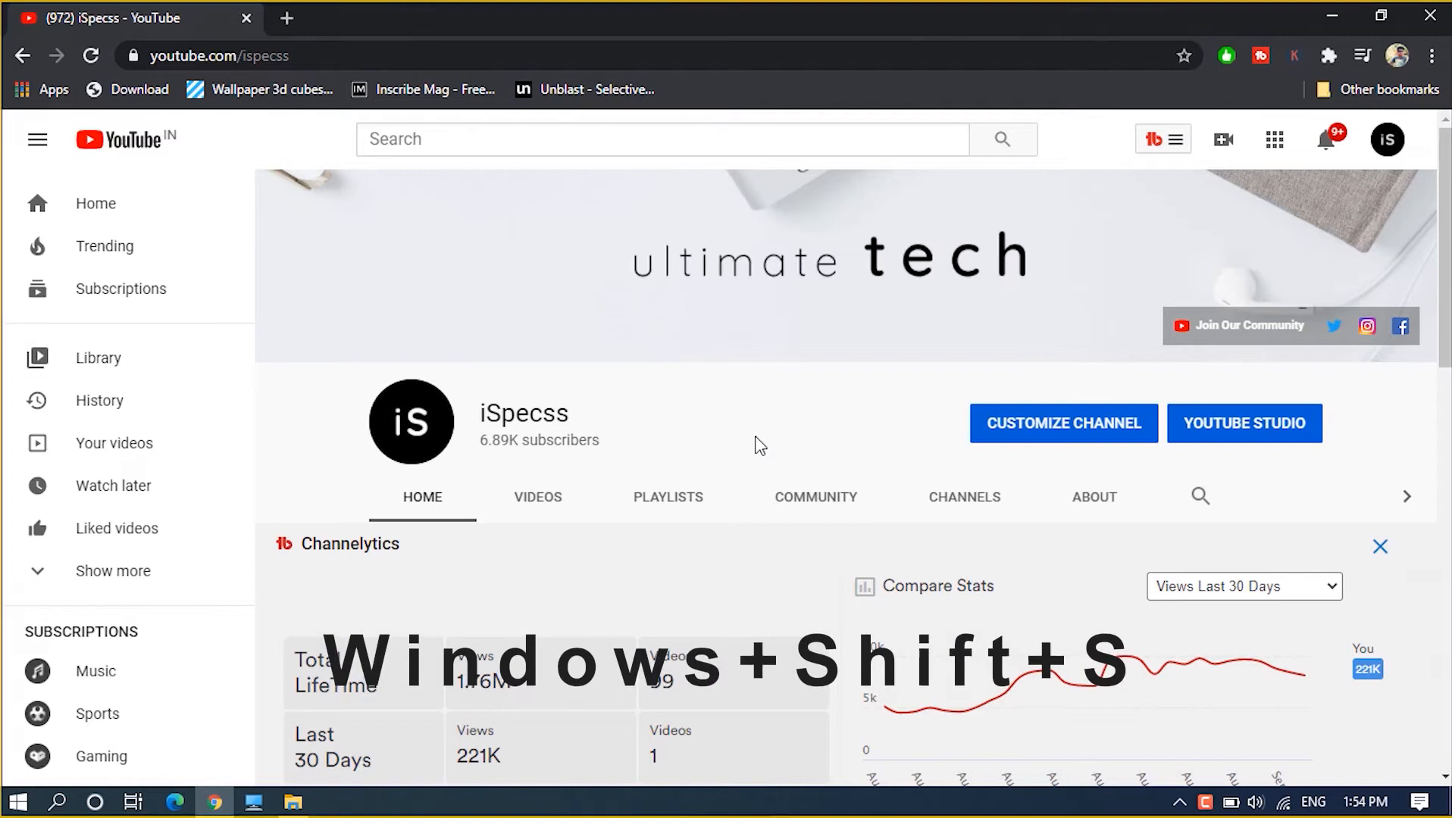
key("Win+Shift+S")
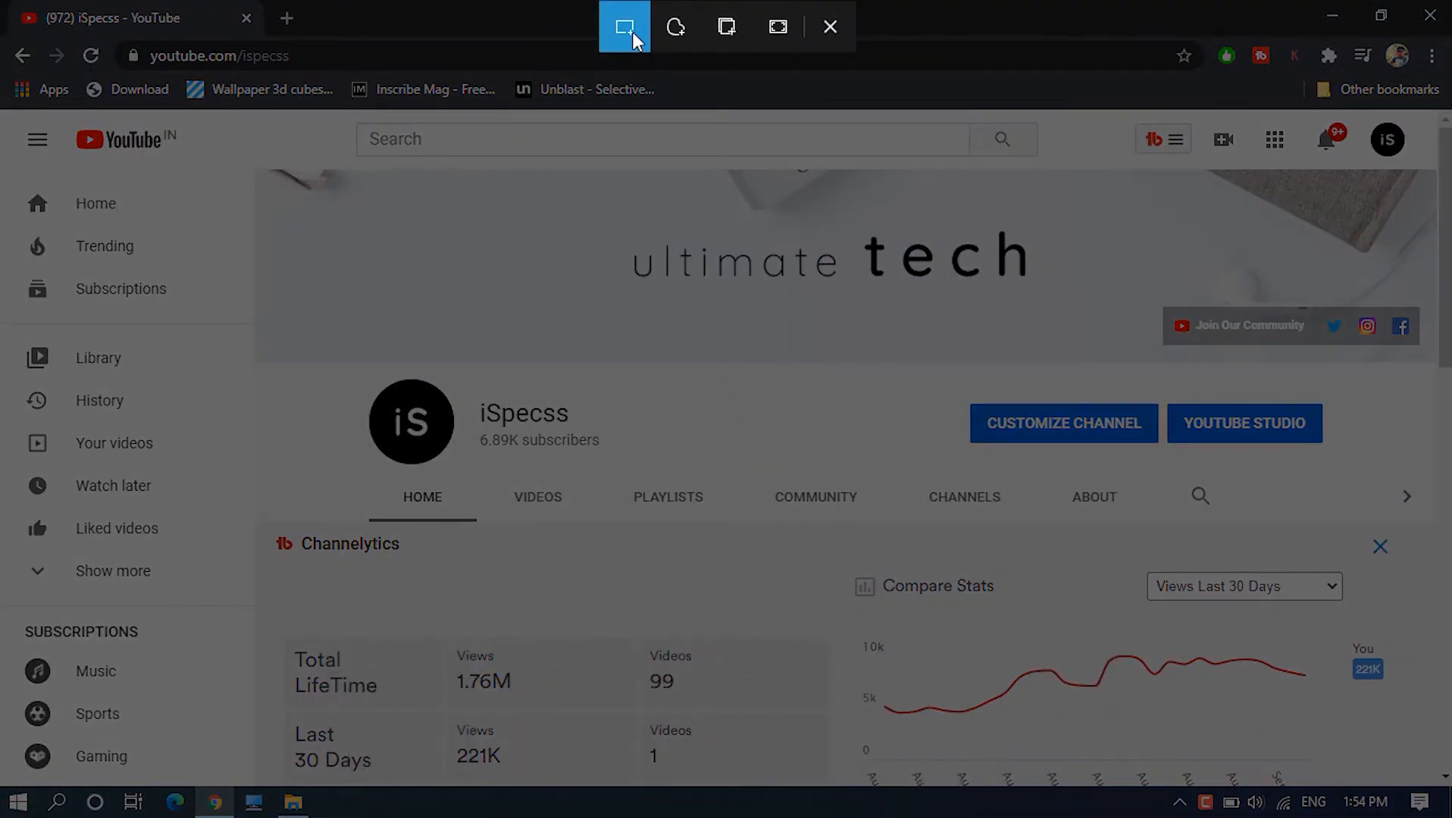
mouse_move(777, 29)
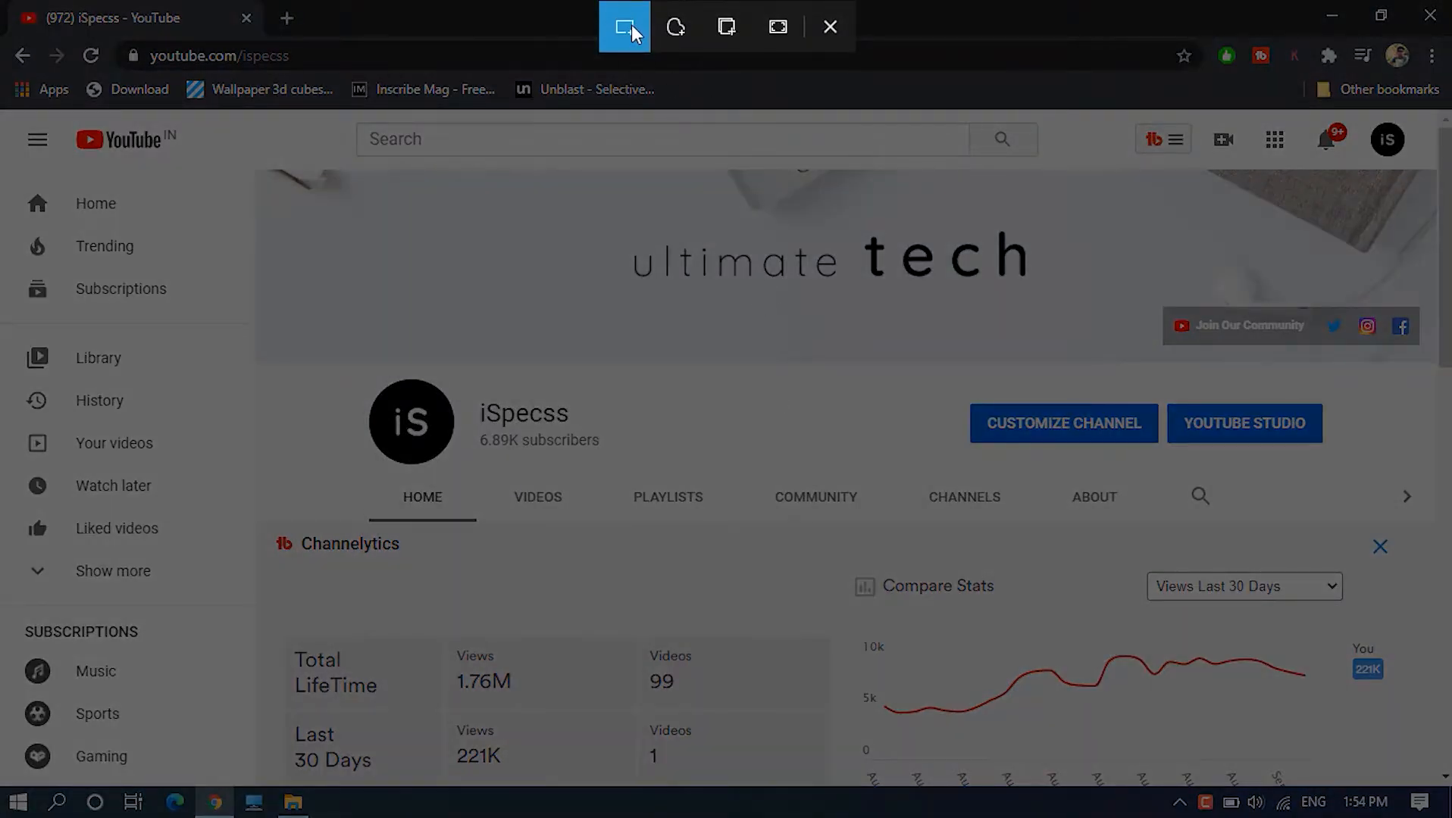
mouse_move(632, 30)
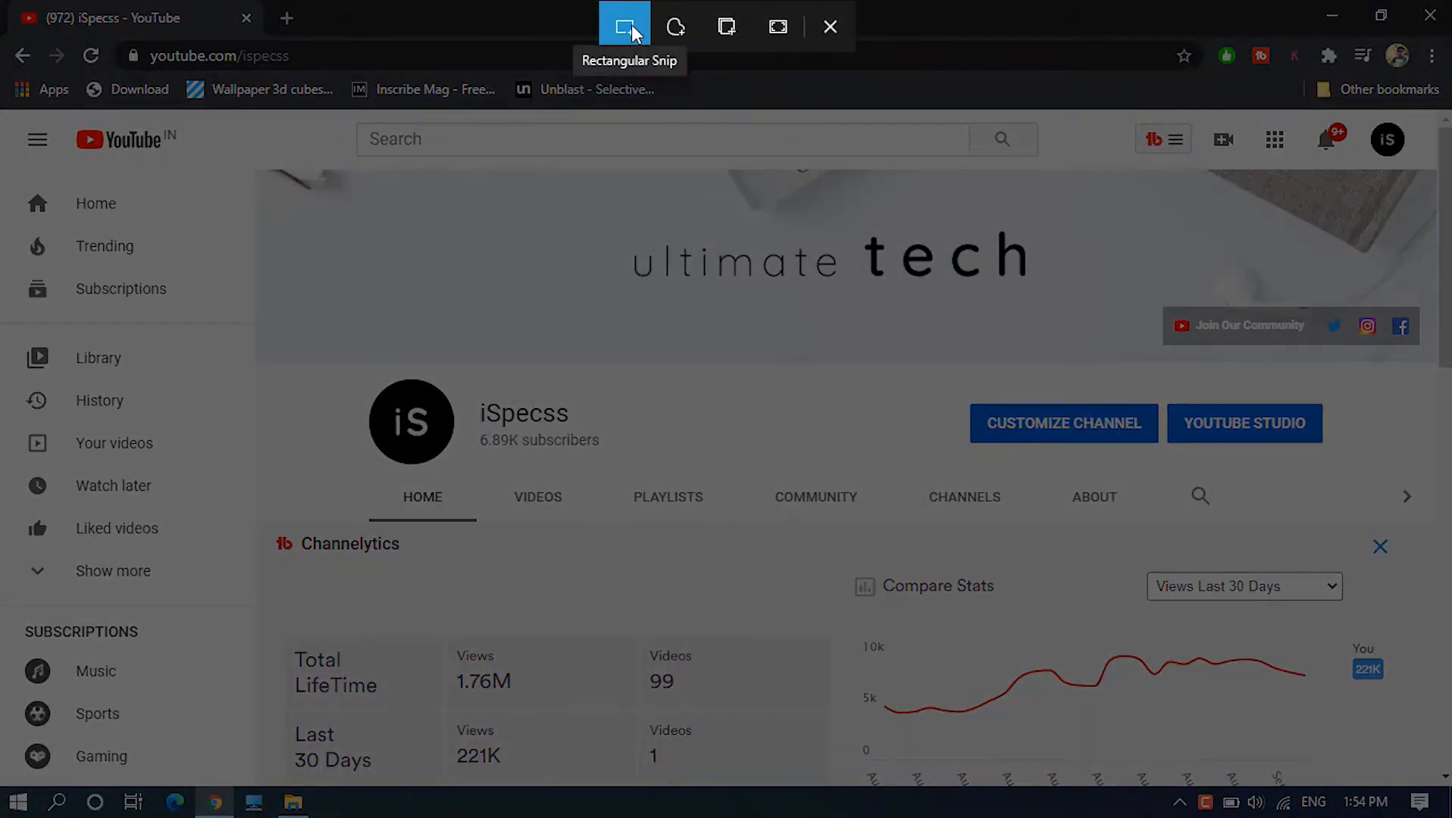
Step: Drag a rectangular snip across the channel page area to copy it to the clipboard
left_click_drag(360, 369, 613, 480)
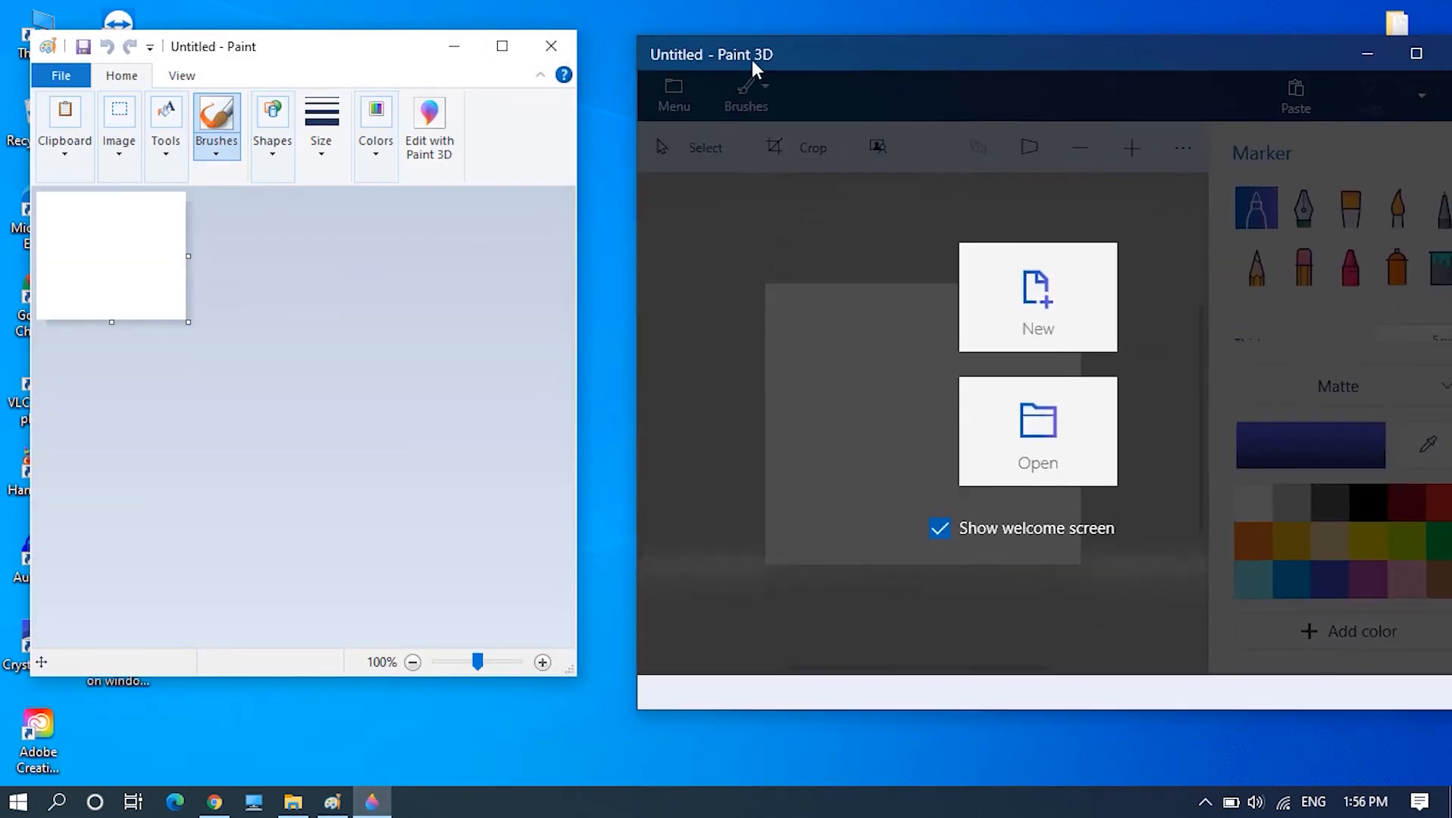
Step: Begin saving the pasted picture as a PNG on the Desktop, naming it '1'
left_click(1038, 297)
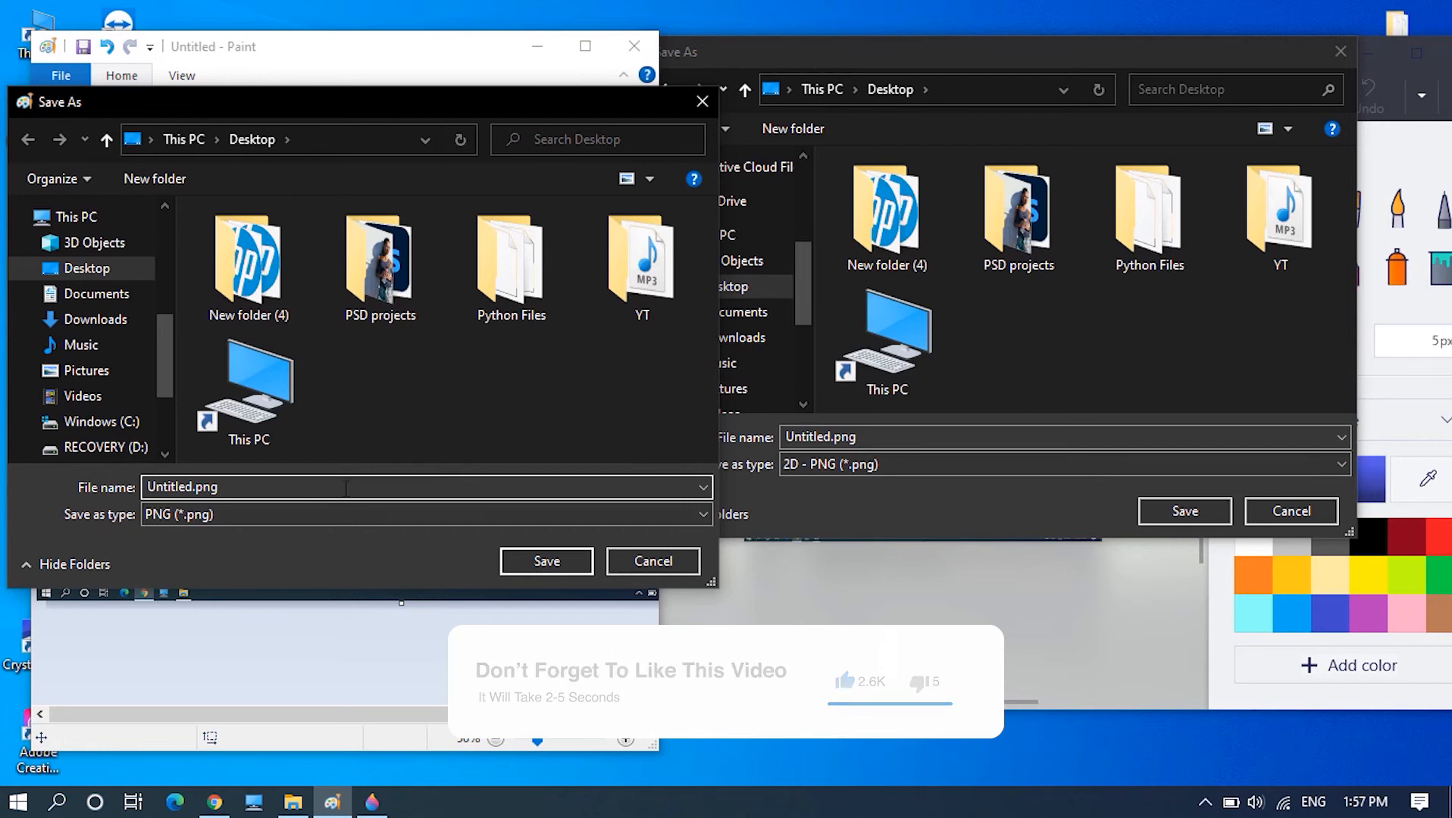
type("1")
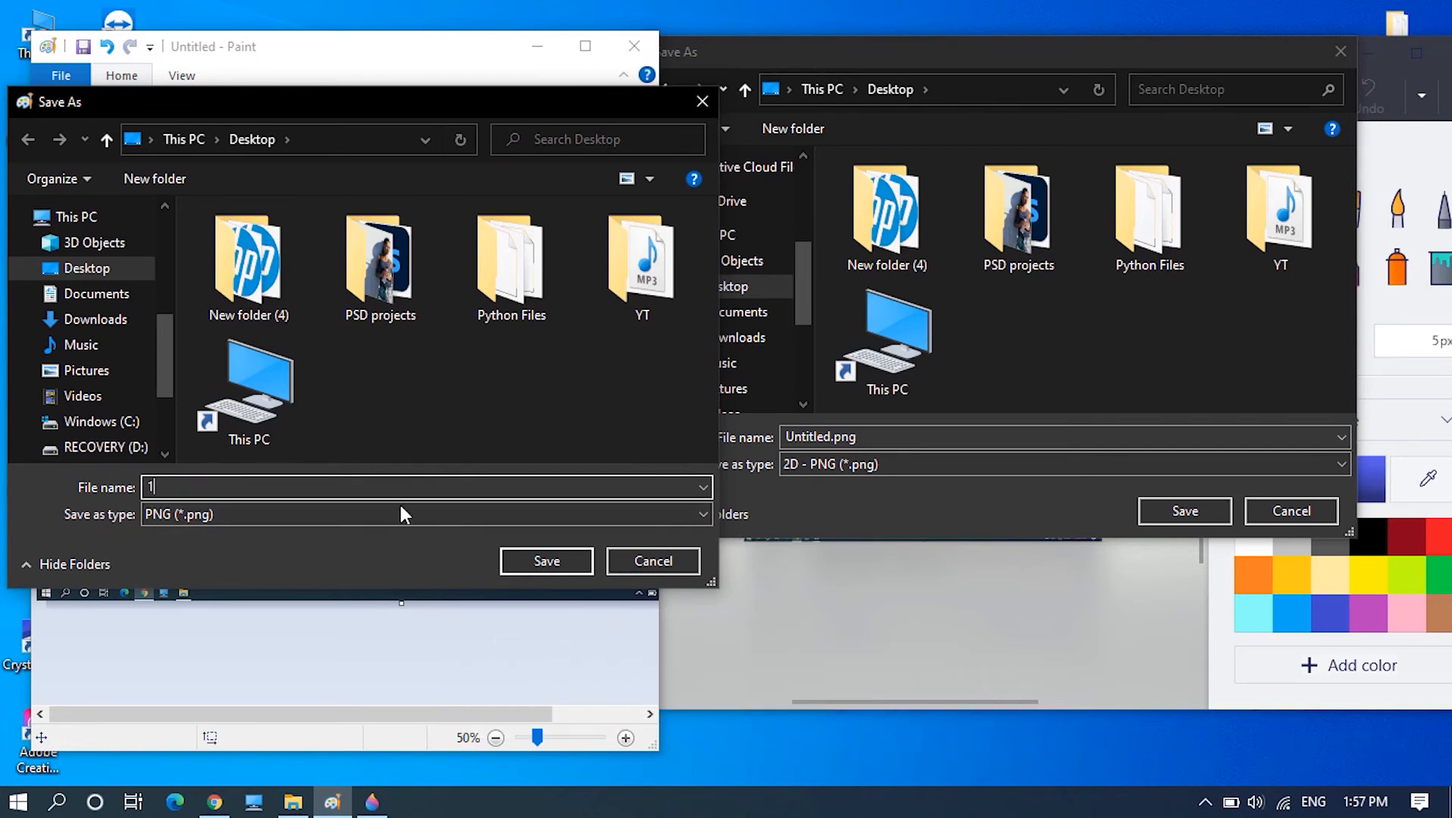